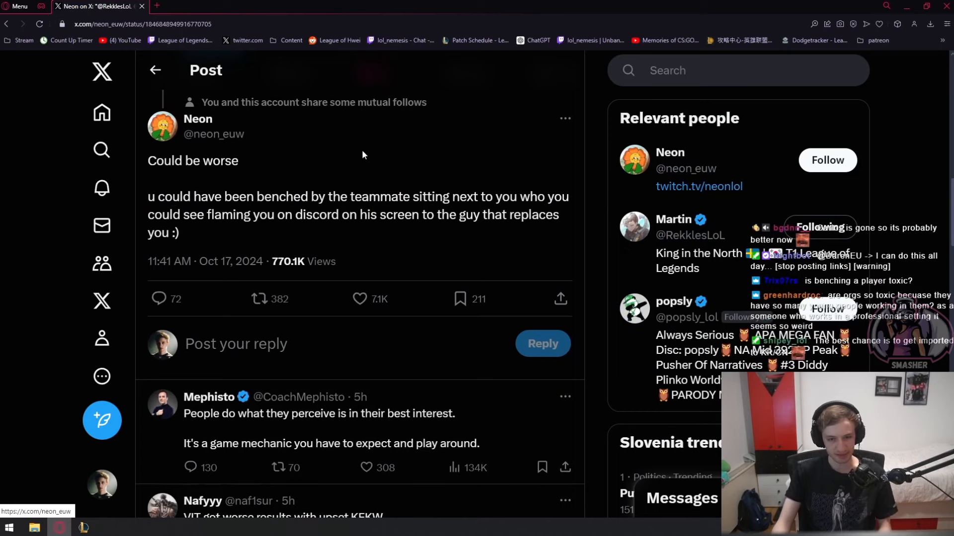
mouse_move(321, 157)
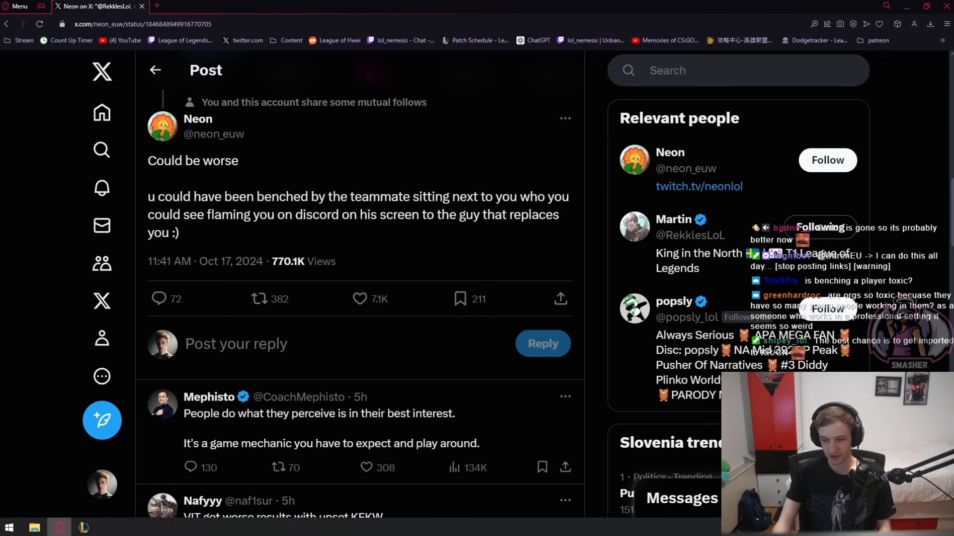
Review Neon's earlier 'Could be worse' post, then bring Mephisto's reply back into view to open it.
scroll("up", 3)
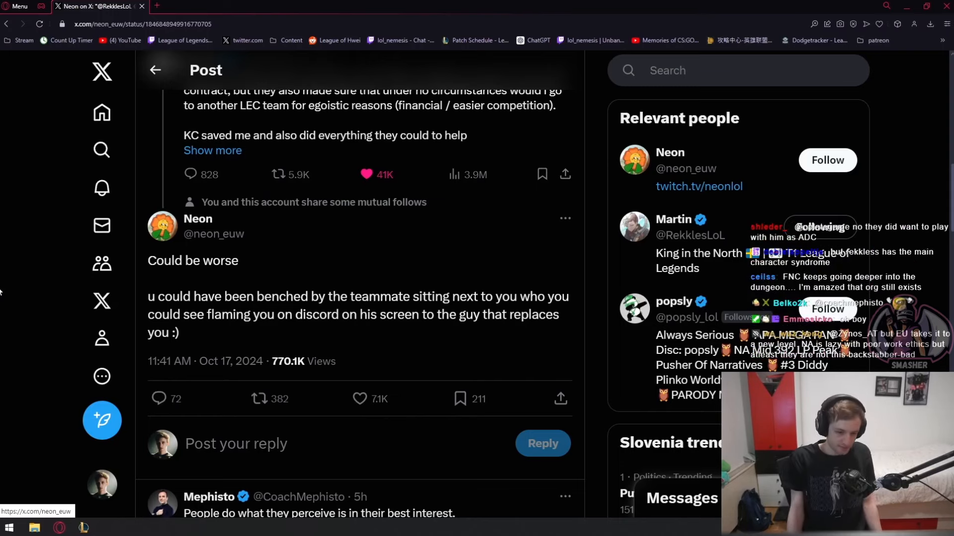
scroll("down", 3)
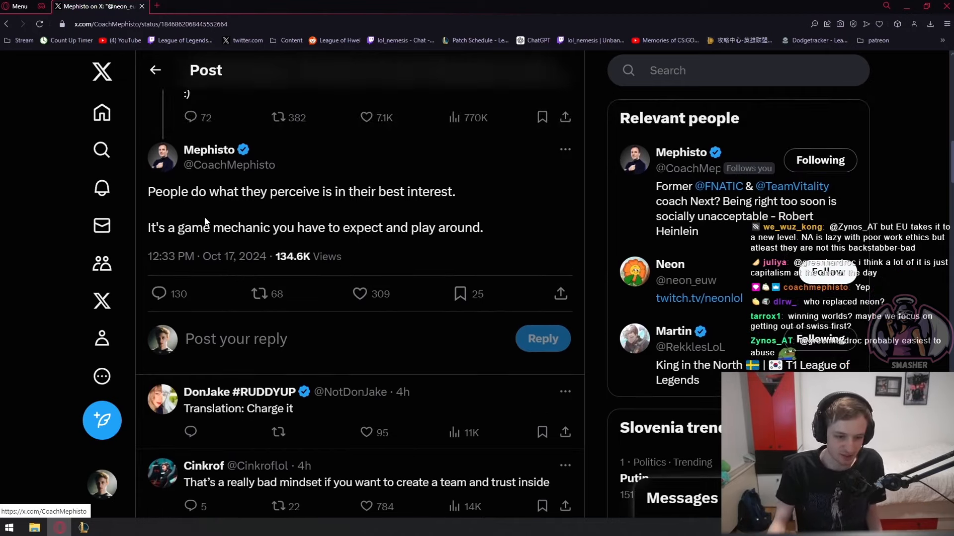
Scroll through the replies under Mephisto's 'game mechanic' post, reaching the LEC standings image.
scroll("down", 3)
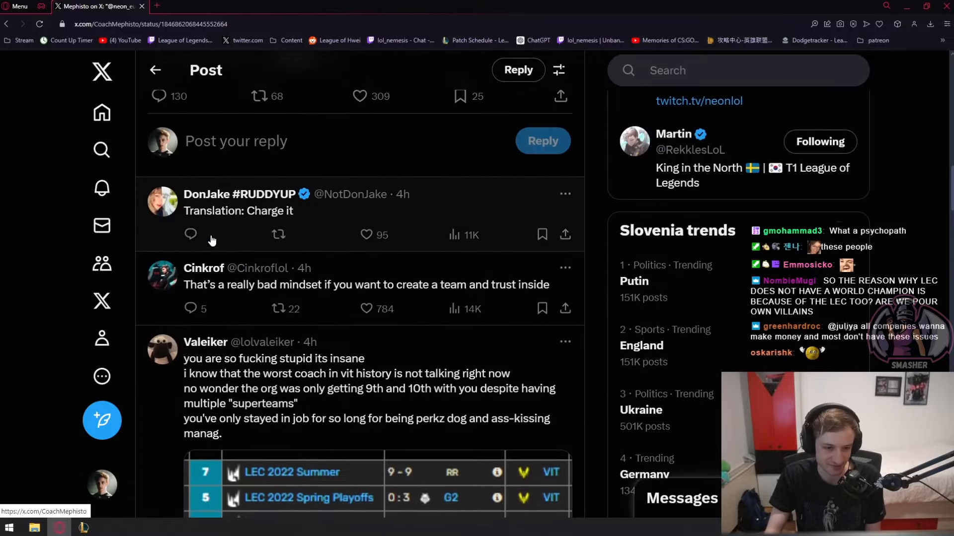
Navigate the page to show Neon's 'Could be worse' post and the parent thread above Mephisto's reply.
scroll("down", 3)
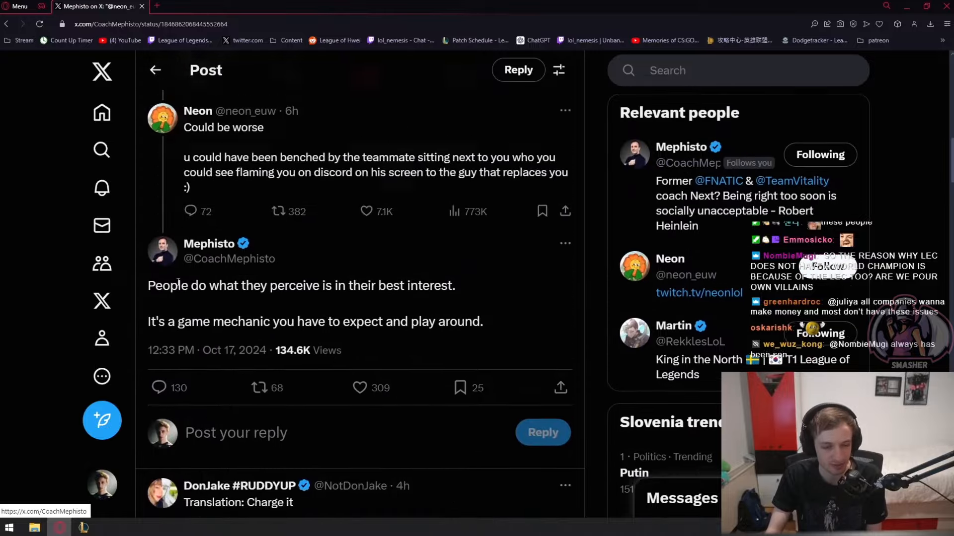
scroll("down", 3)
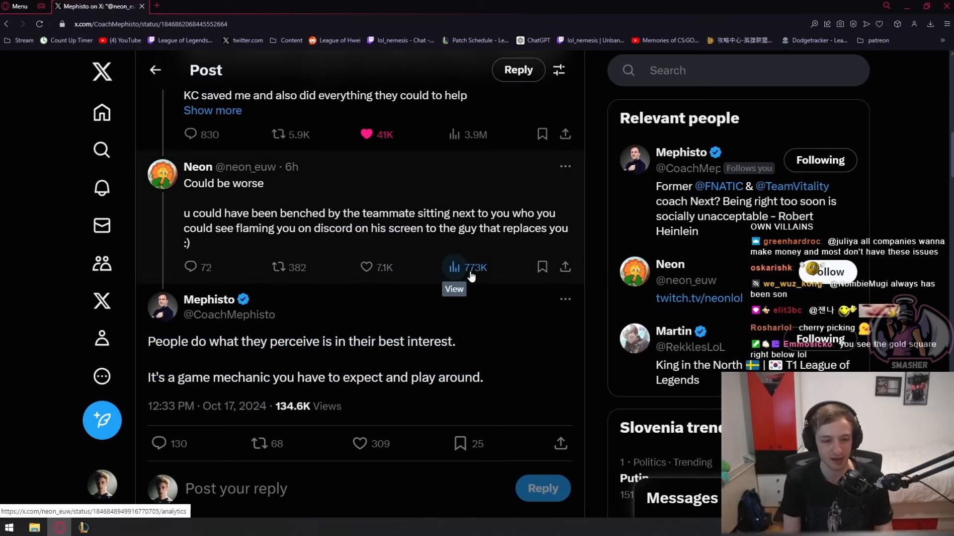
scroll("down", 3)
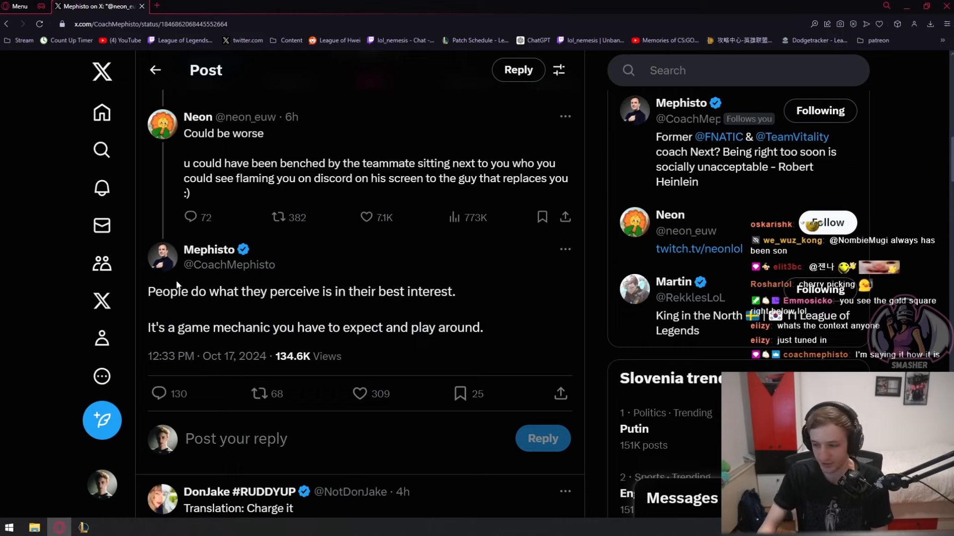
triple_click(300, 291)
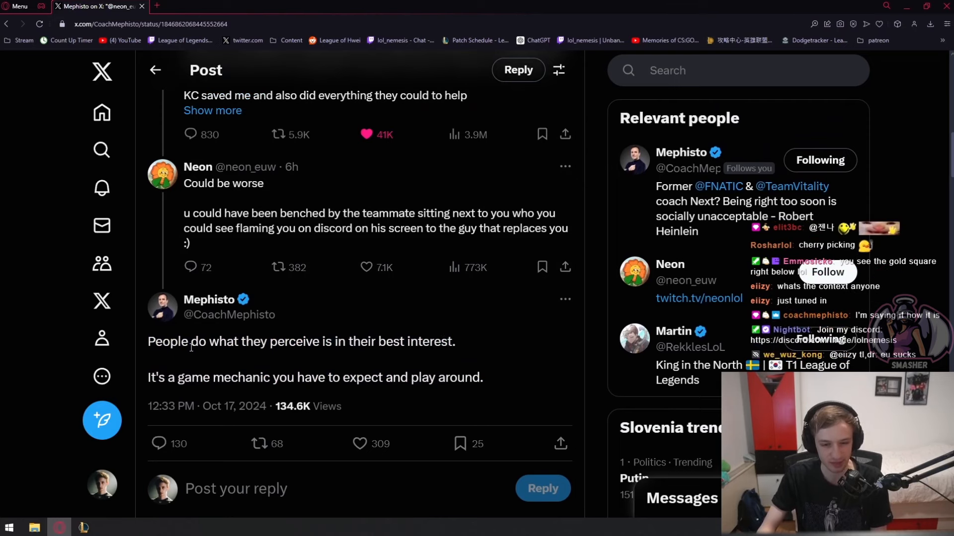
mouse_move(129, 352)
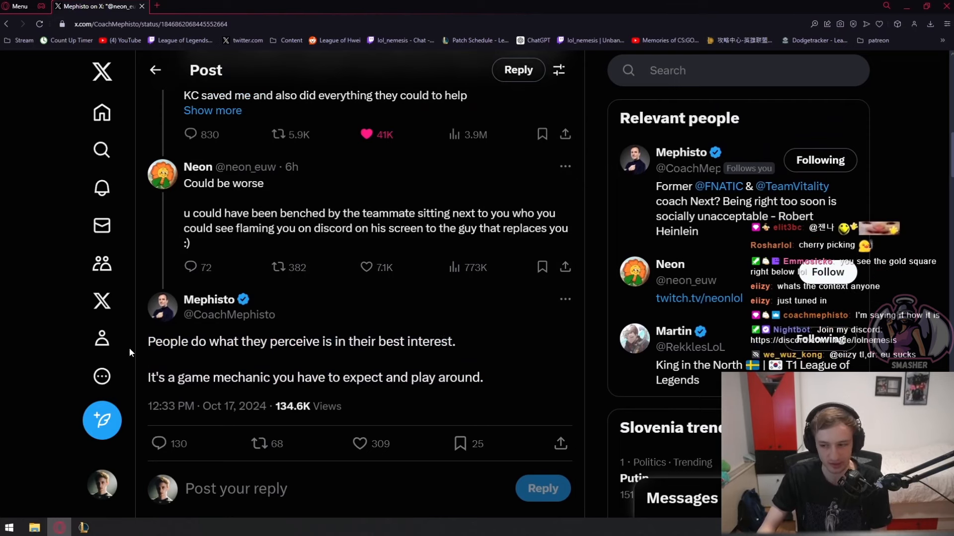